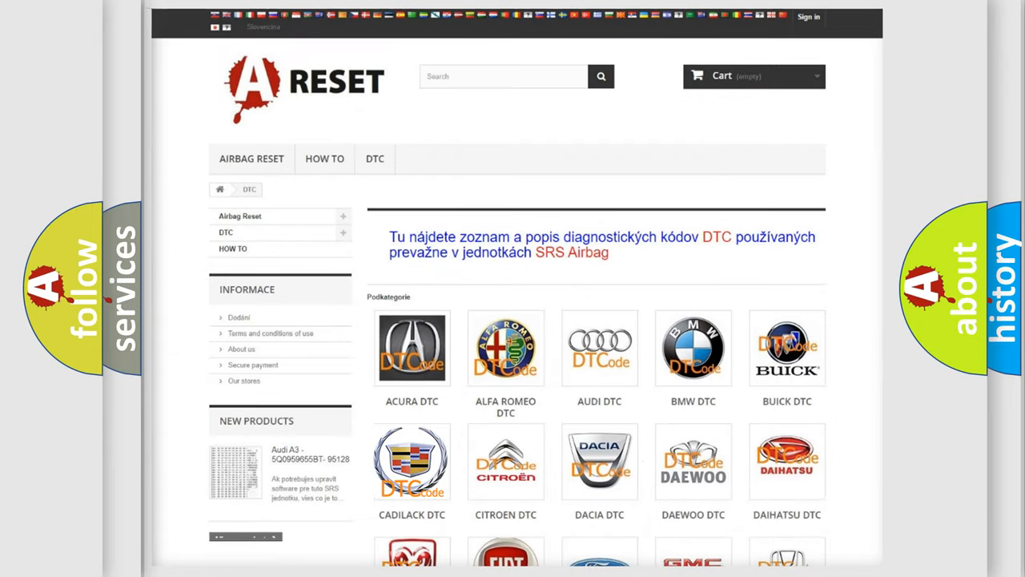
# Step: Open the Cadillac DTC category and scroll down its SRS airbag trouble code subcategories
pyautogui.click(412, 461)
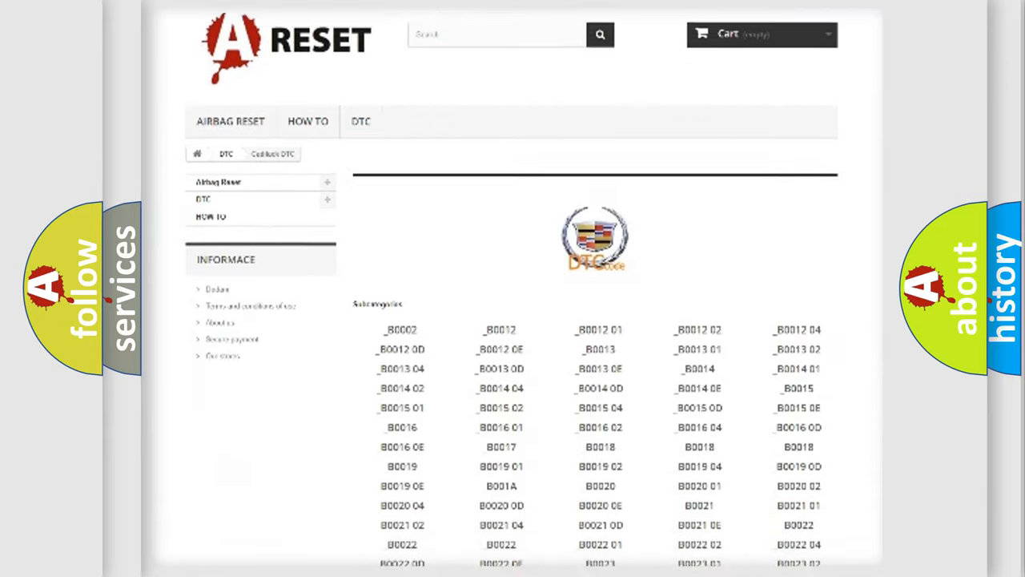
pyautogui.scroll(-3)
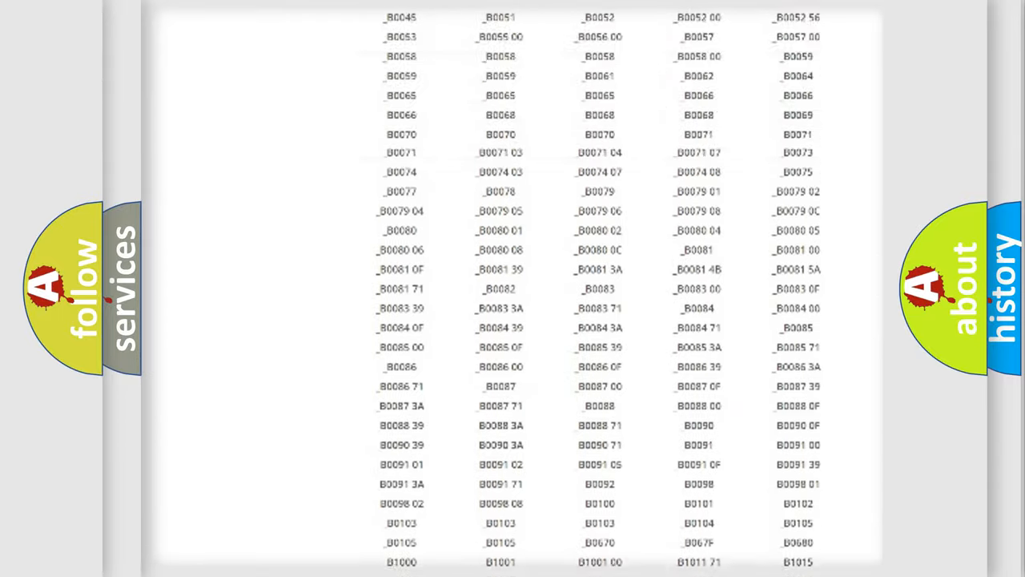